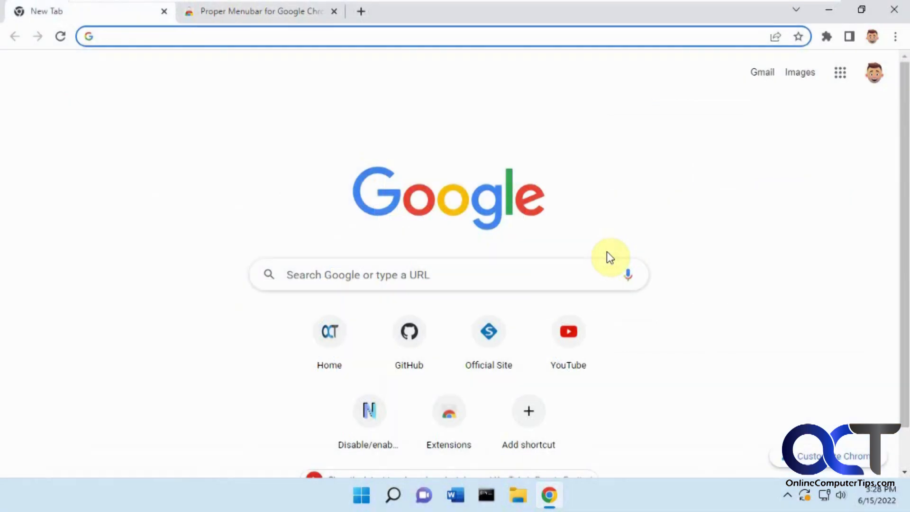
{"action": "mouse_move", "coordinate": [528, 208]}
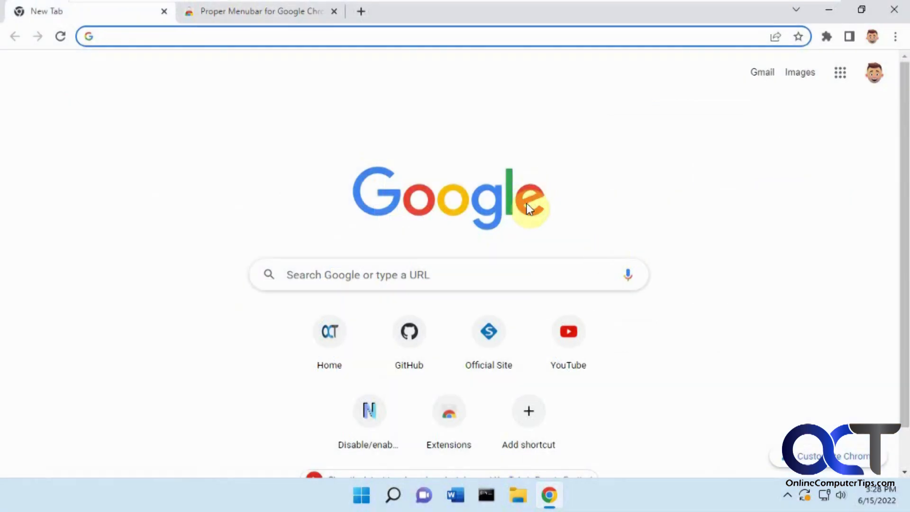
{"action": "mouse_move", "coordinate": [35, 56]}
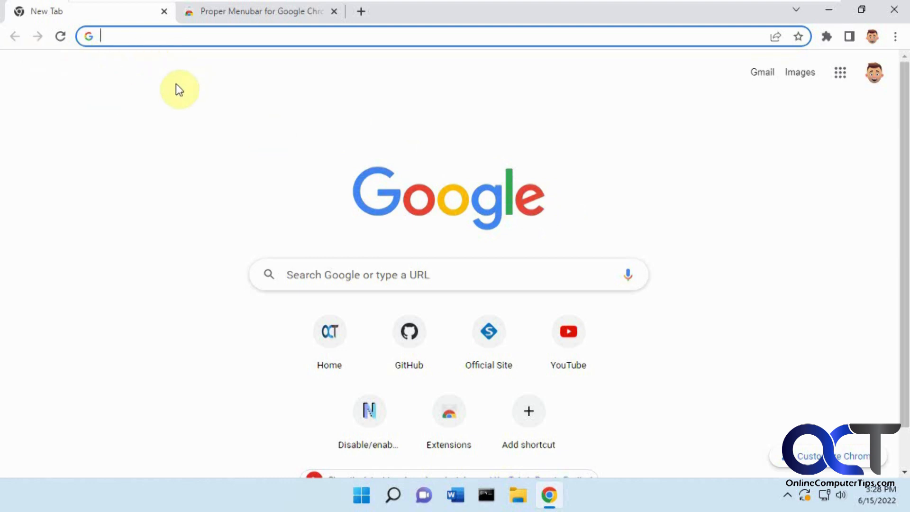
{"action": "mouse_move", "coordinate": [208, 80]}
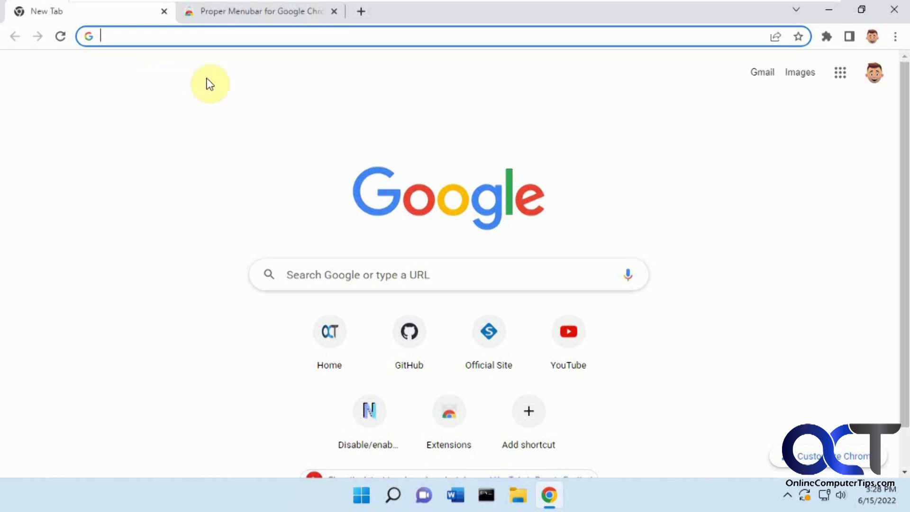
{"action": "mouse_move", "coordinate": [655, 51]}
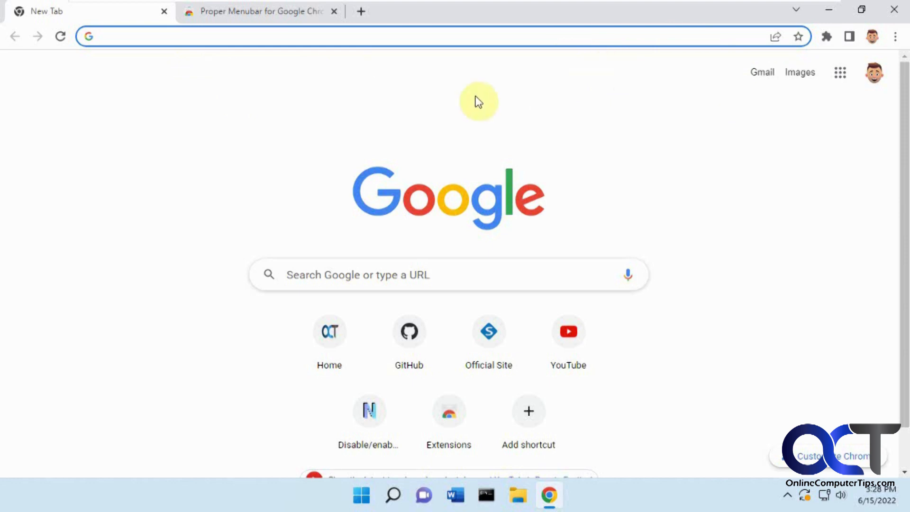
{"action": "mouse_move", "coordinate": [363, 102]}
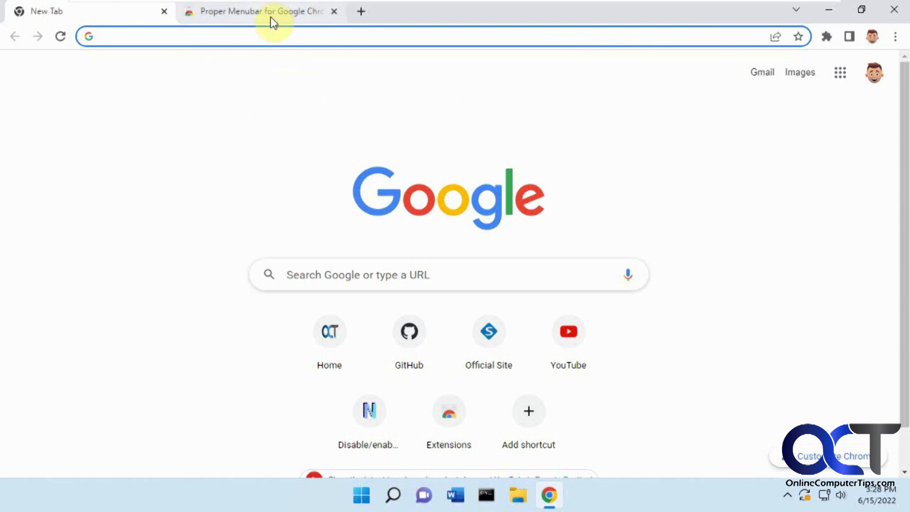
Install Proper Menubar for Google Chrome from its Web Store page so the welcome page opens.
{"action": "left_click", "coordinate": [259, 11]}
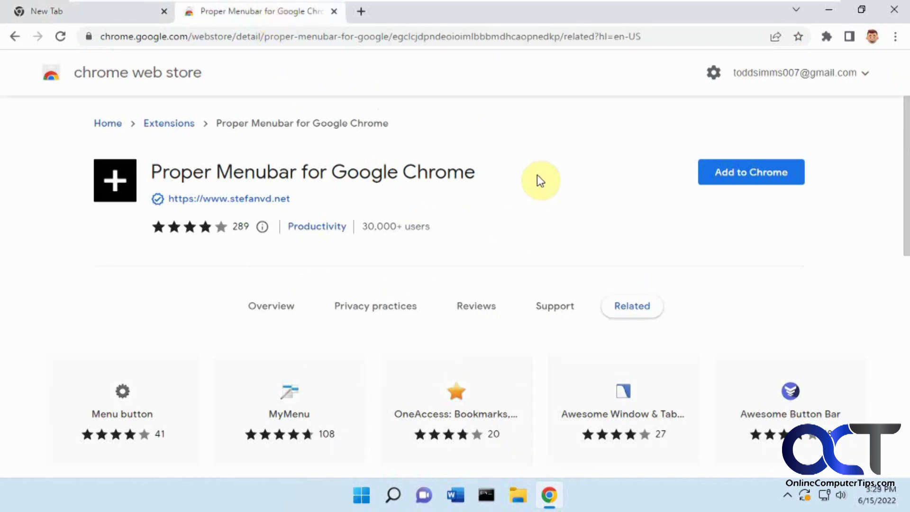
{"action": "mouse_move", "coordinate": [366, 162]}
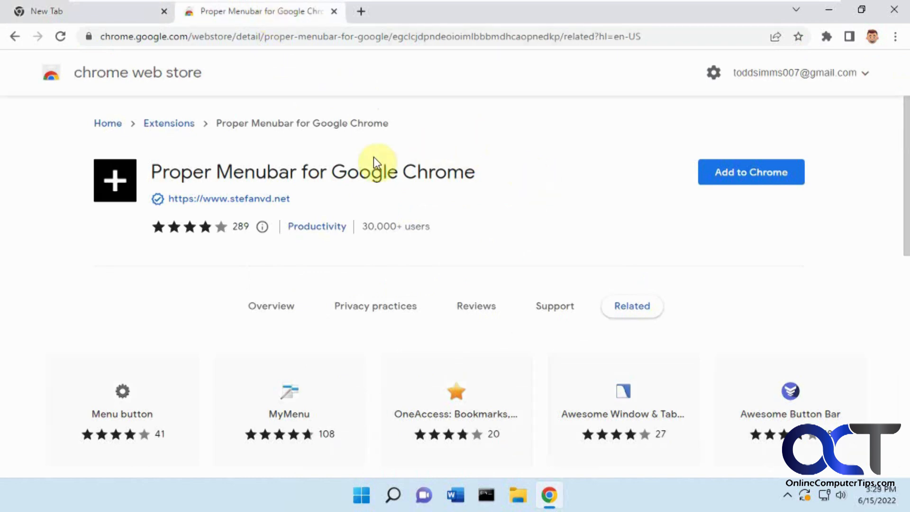
{"action": "mouse_move", "coordinate": [538, 173]}
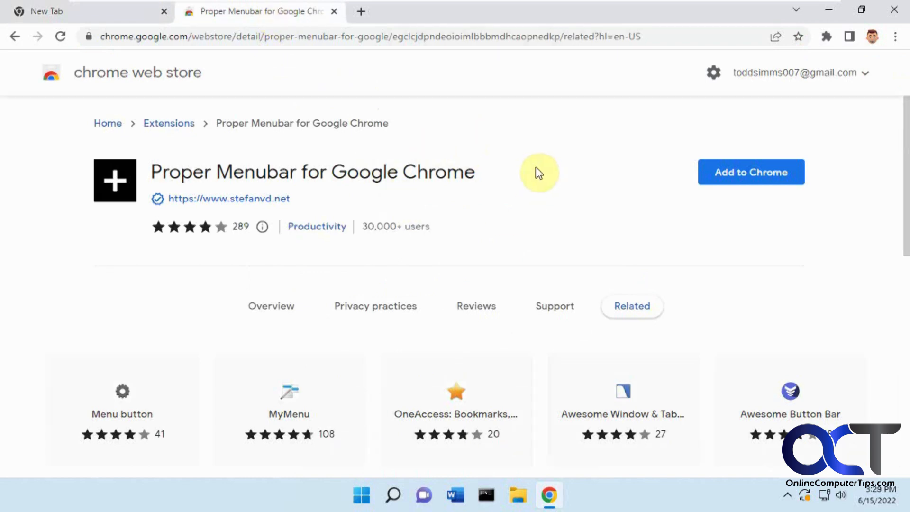
{"action": "mouse_move", "coordinate": [418, 149]}
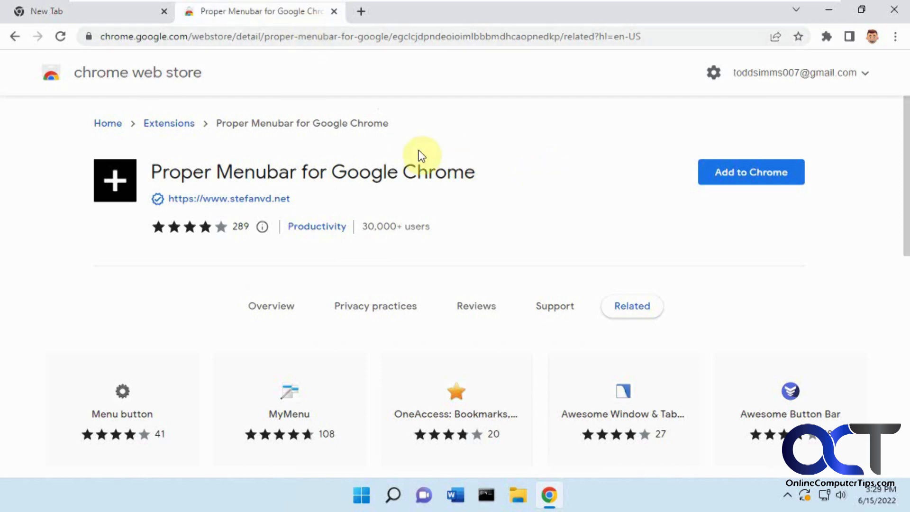
{"action": "mouse_move", "coordinate": [745, 175]}
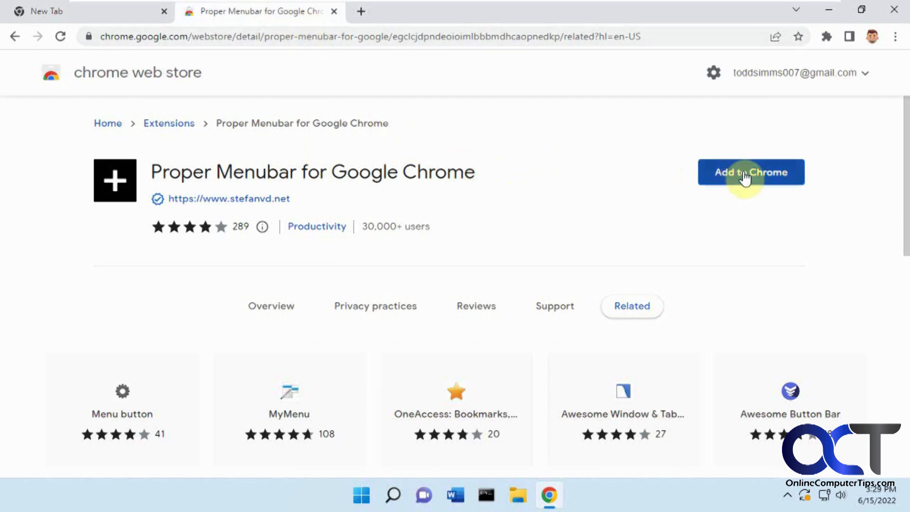
{"action": "left_click", "coordinate": [751, 172]}
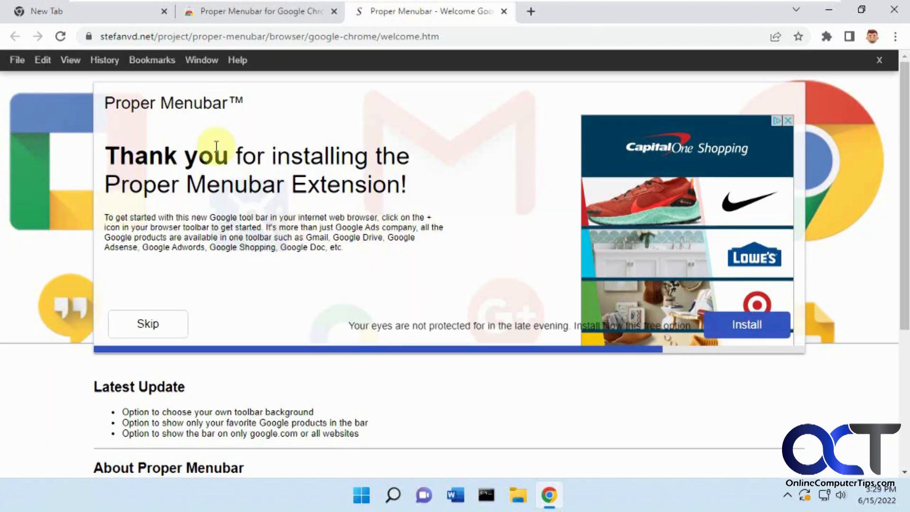
Skip the welcome page ad and look through the File, Edit and View menus.
{"action": "left_click", "coordinate": [147, 324]}
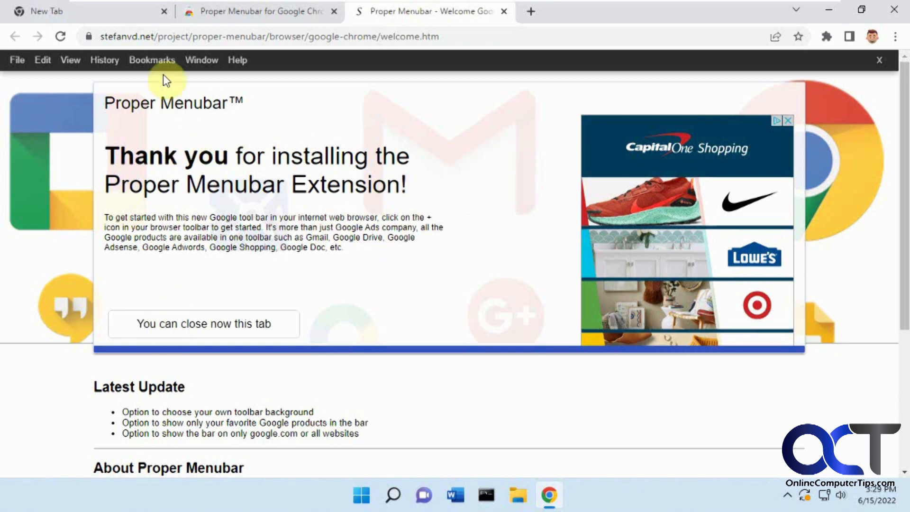
{"action": "left_click", "coordinate": [17, 60]}
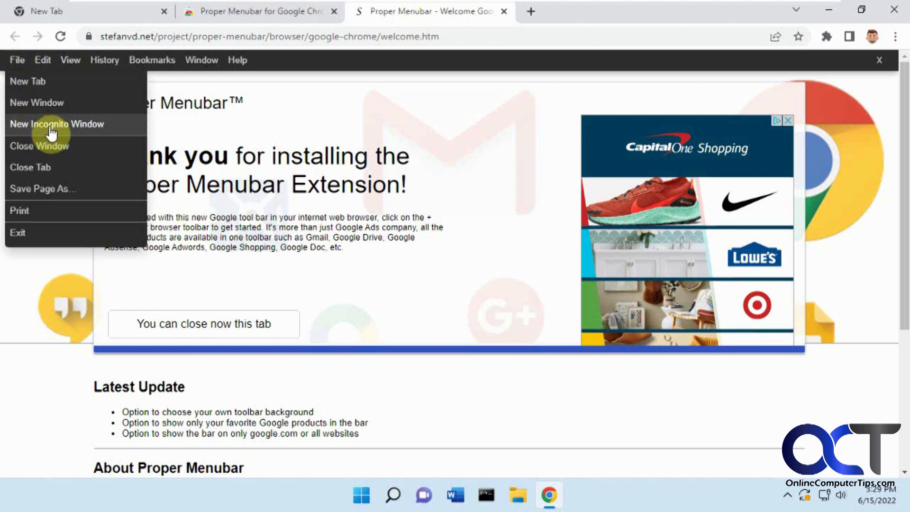
{"action": "mouse_move", "coordinate": [40, 105]}
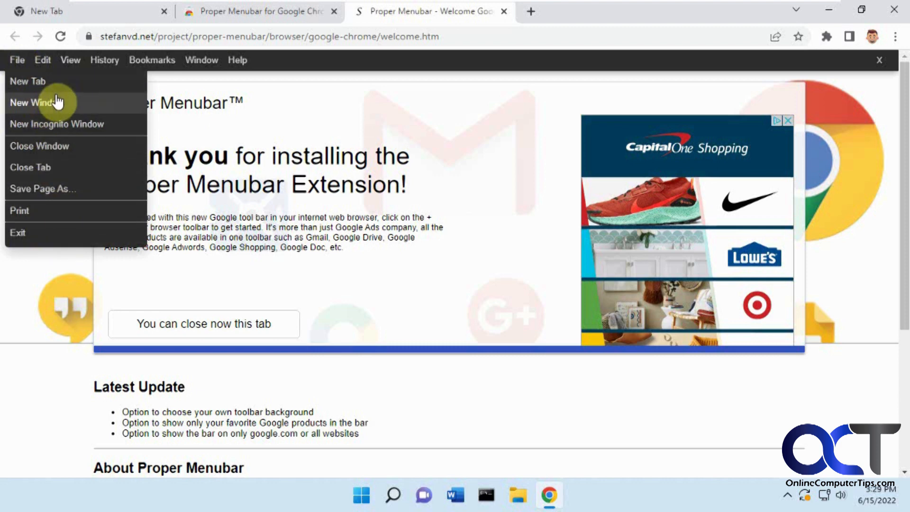
{"action": "left_click", "coordinate": [43, 60]}
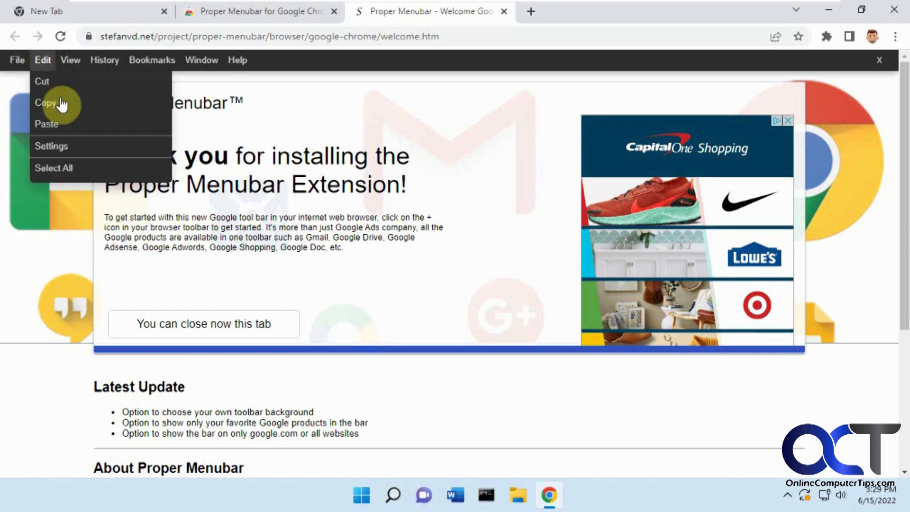
{"action": "mouse_move", "coordinate": [70, 61]}
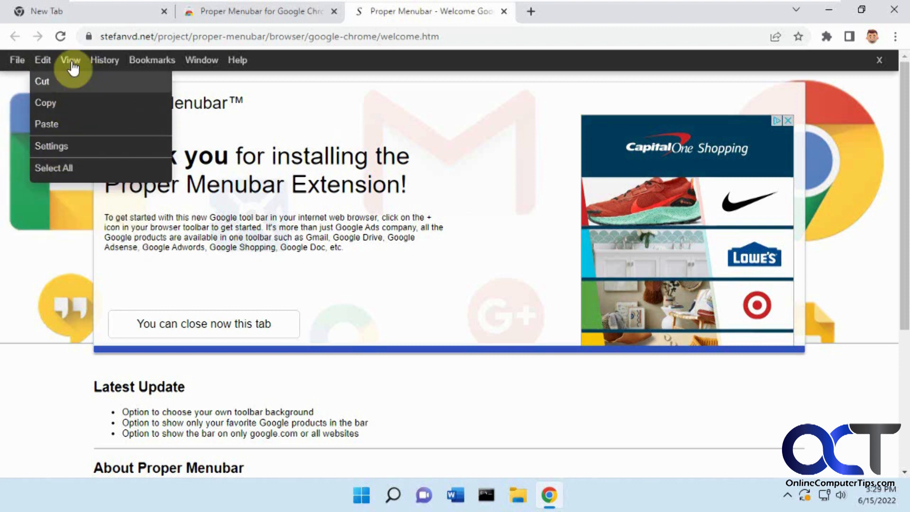
{"action": "left_click", "coordinate": [70, 60]}
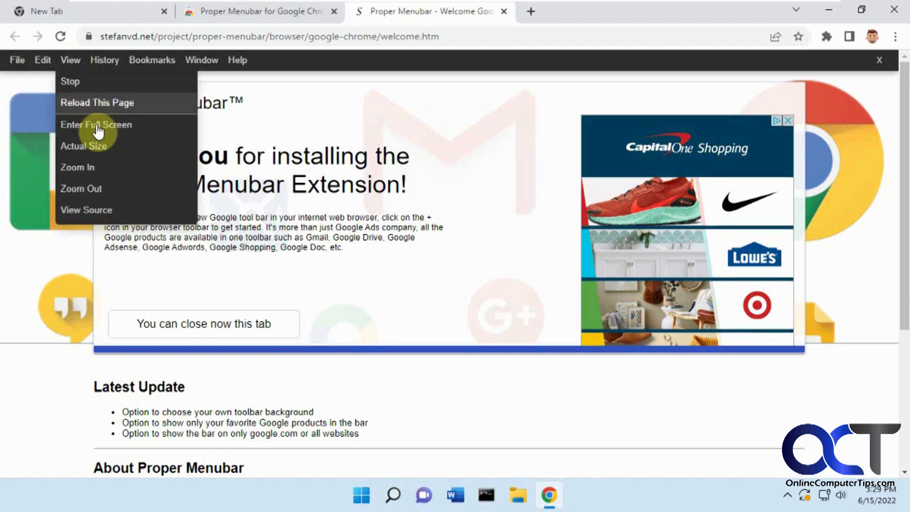
Look through the History, Bookmarks, Window and Help menus of the new bar.
{"action": "left_click", "coordinate": [104, 60]}
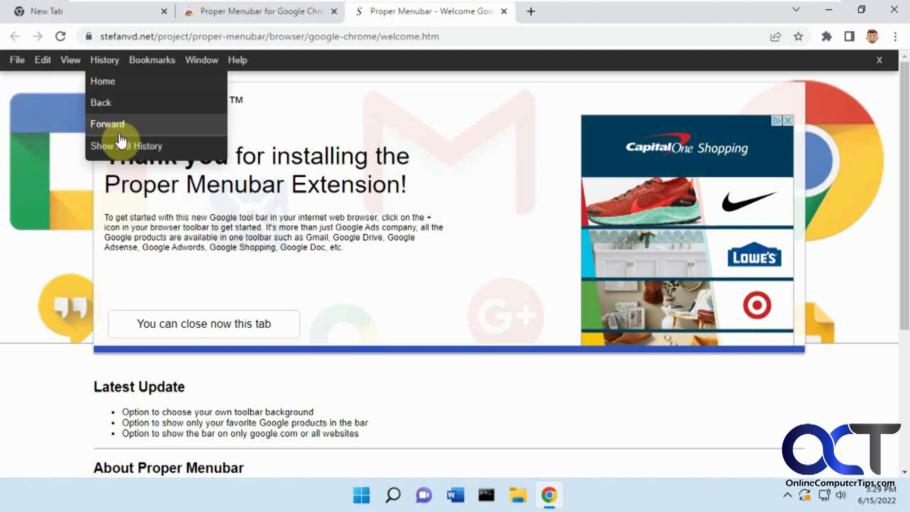
{"action": "left_click", "coordinate": [152, 60]}
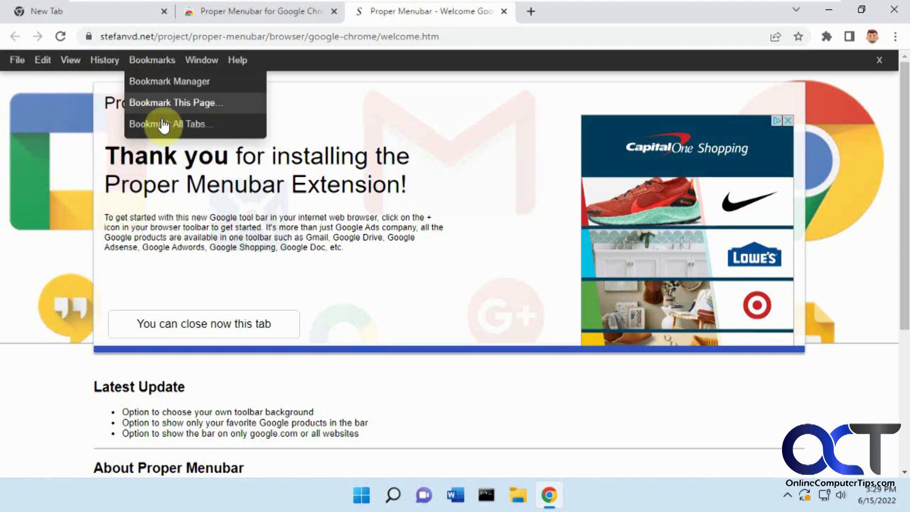
{"action": "left_click", "coordinate": [201, 60]}
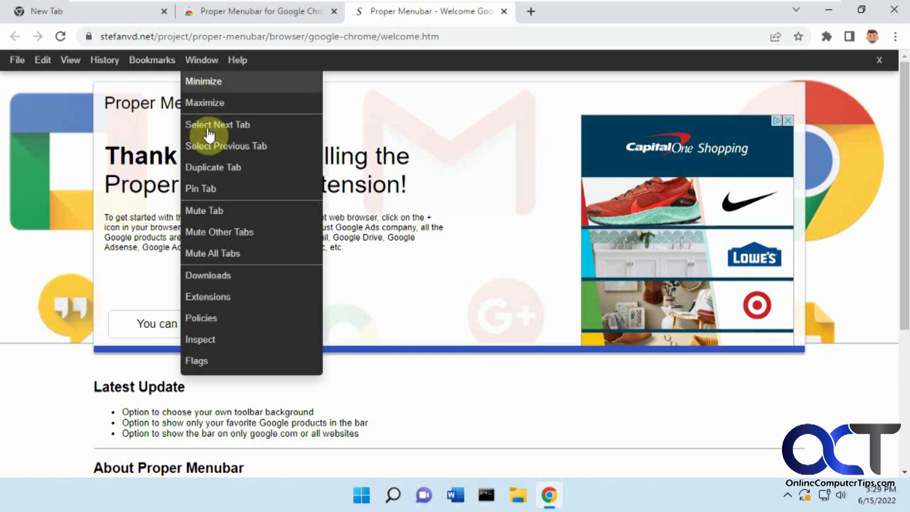
{"action": "mouse_move", "coordinate": [213, 84]}
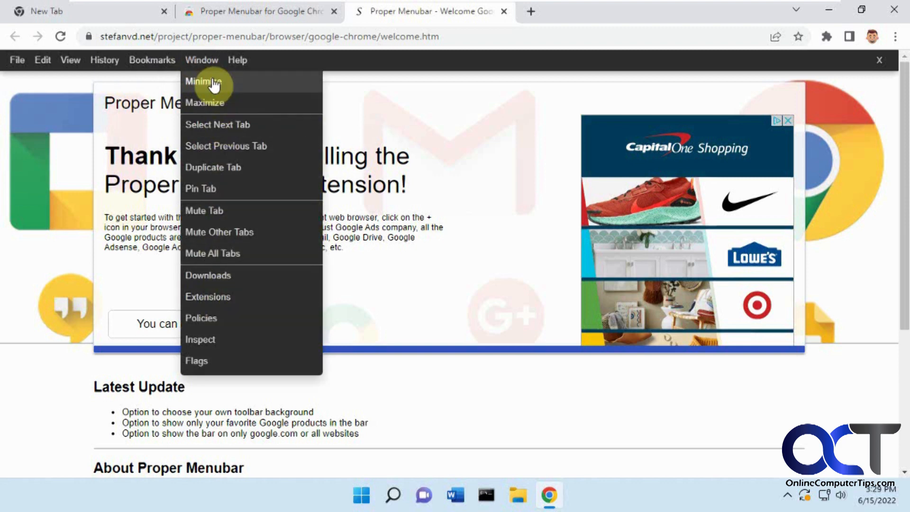
{"action": "left_click", "coordinate": [238, 60]}
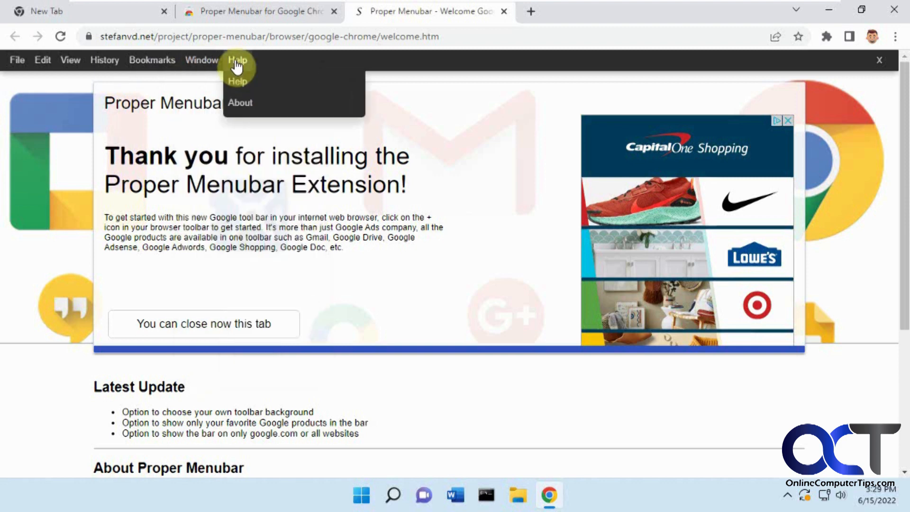
{"action": "mouse_move", "coordinate": [275, 61]}
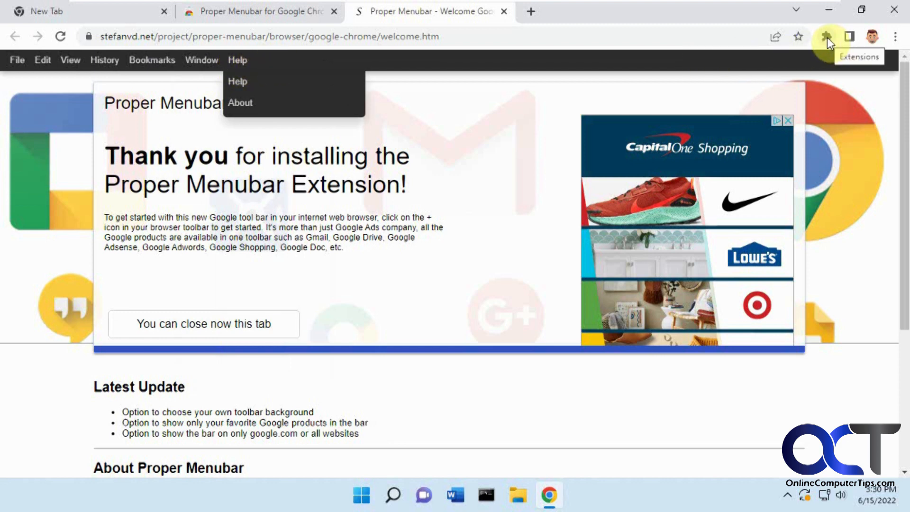
Pin Proper Menubar to the toolbar and show its popup with the menubar switched on.
{"action": "left_click", "coordinate": [825, 36]}
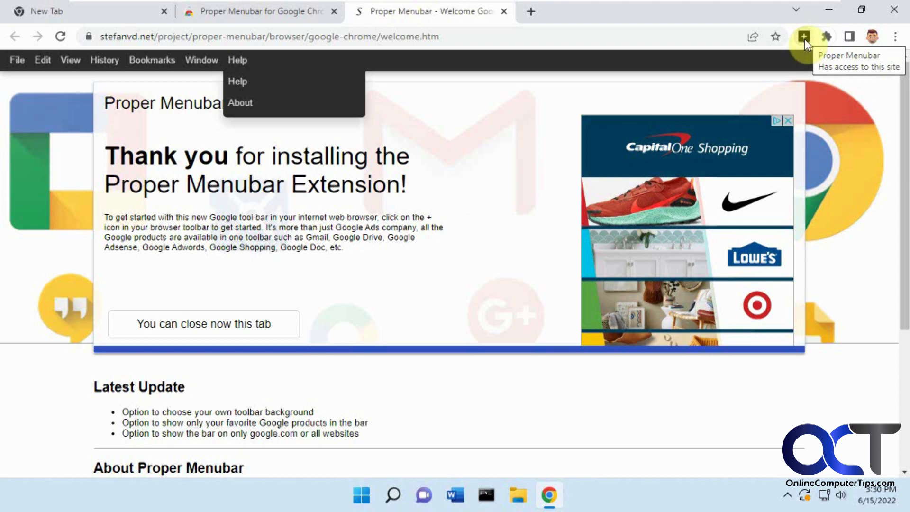
{"action": "left_click", "coordinate": [803, 36]}
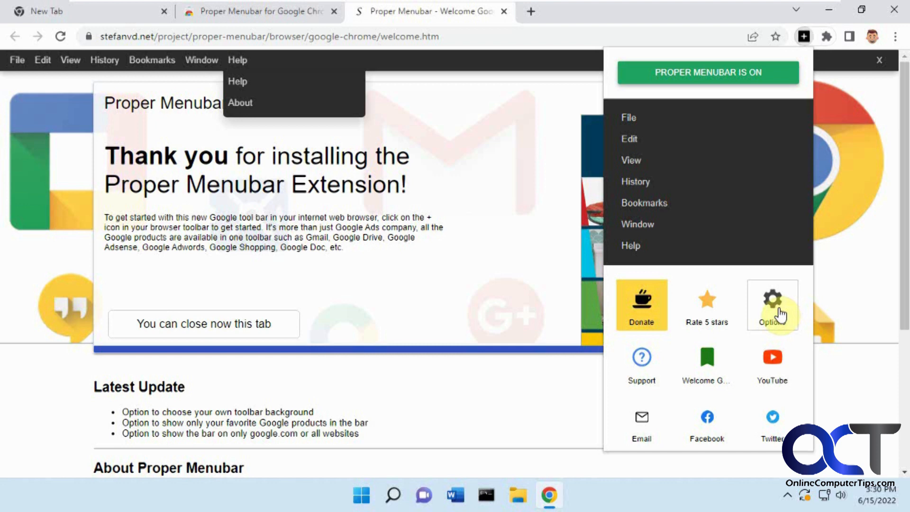
In Options, switch the bar to Google product names trimmed to Search, YouTube, News, Gmail, Drive, Docs, Photos, Videos, Contacts.
{"action": "left_click", "coordinate": [772, 299]}
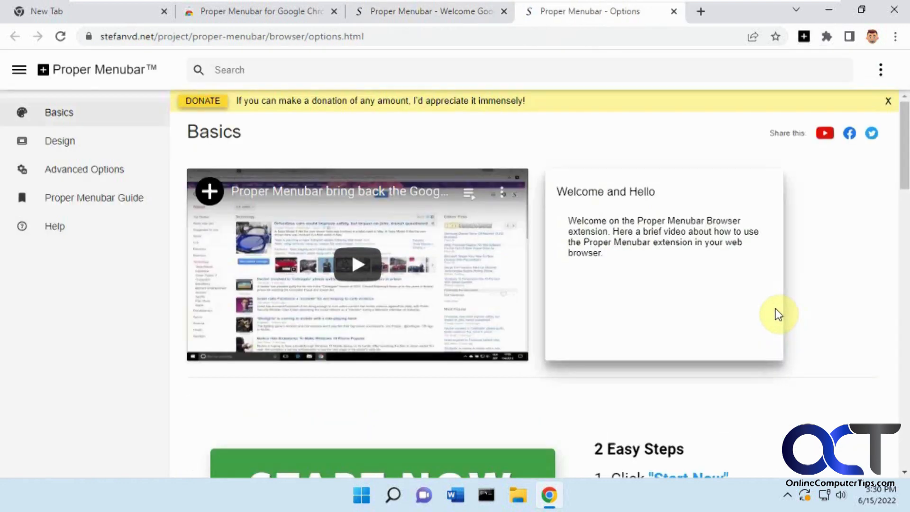
{"action": "mouse_move", "coordinate": [330, 284]}
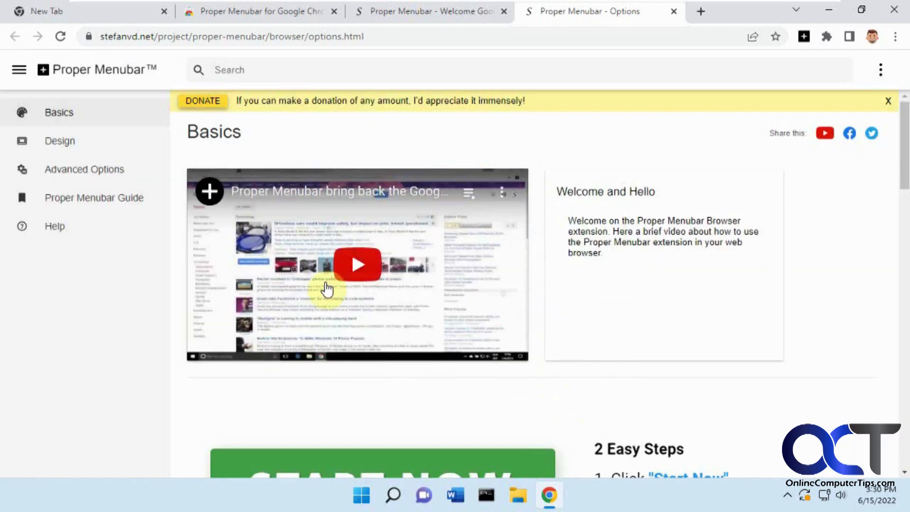
{"action": "scroll", "scroll_direction": "down", "scroll_amount": 3}
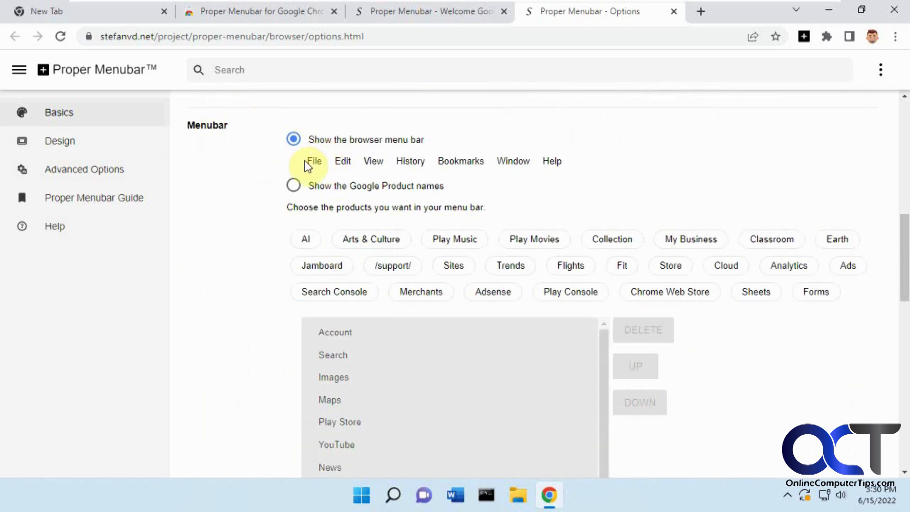
{"action": "mouse_move", "coordinate": [513, 169]}
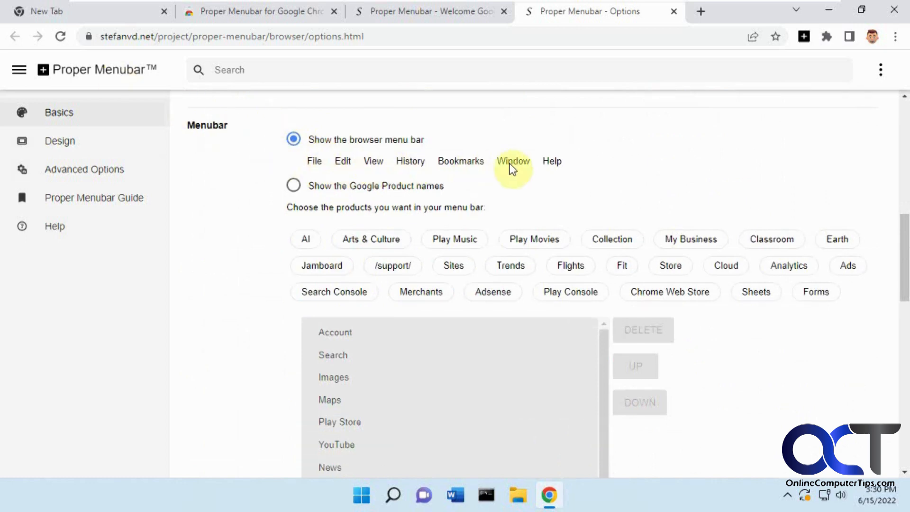
{"action": "left_click", "coordinate": [293, 186]}
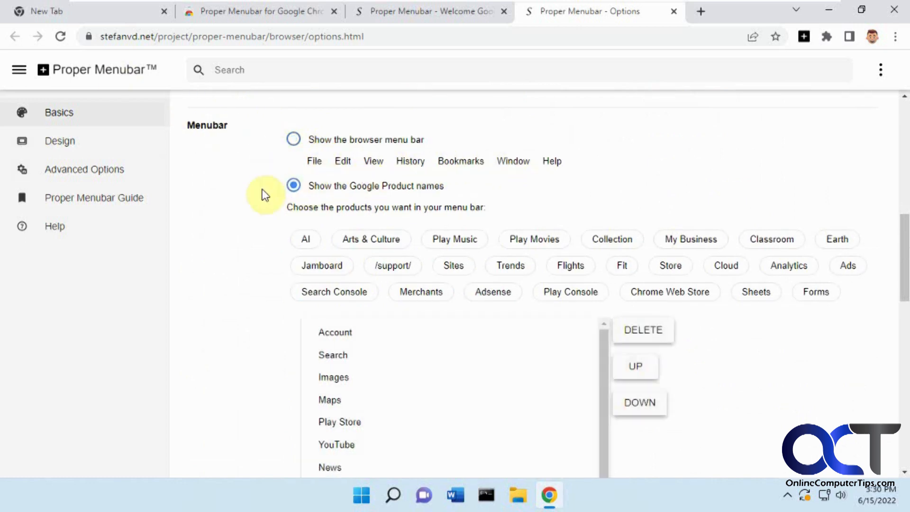
{"action": "scroll", "scroll_direction": "down", "scroll_amount": 3}
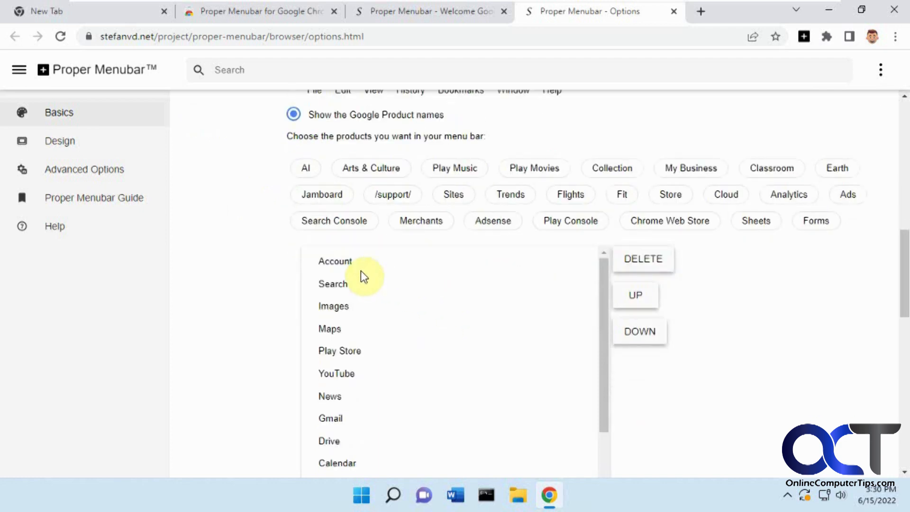
{"action": "scroll", "scroll_direction": "down", "scroll_amount": 3}
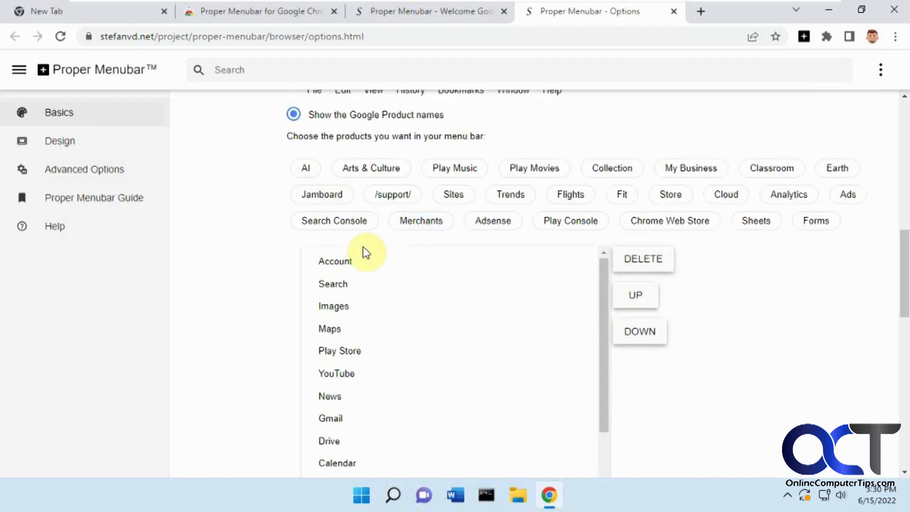
{"action": "mouse_move", "coordinate": [364, 267]}
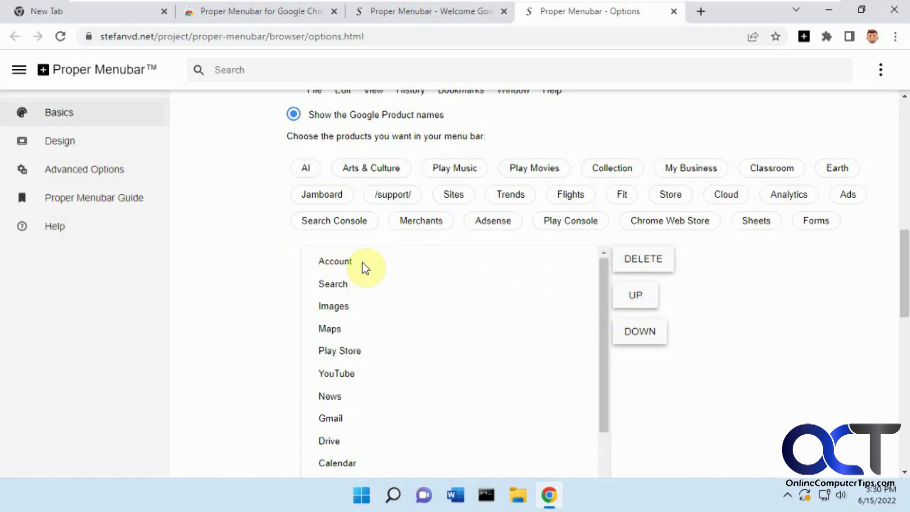
{"action": "scroll", "scroll_direction": "down", "scroll_amount": 3}
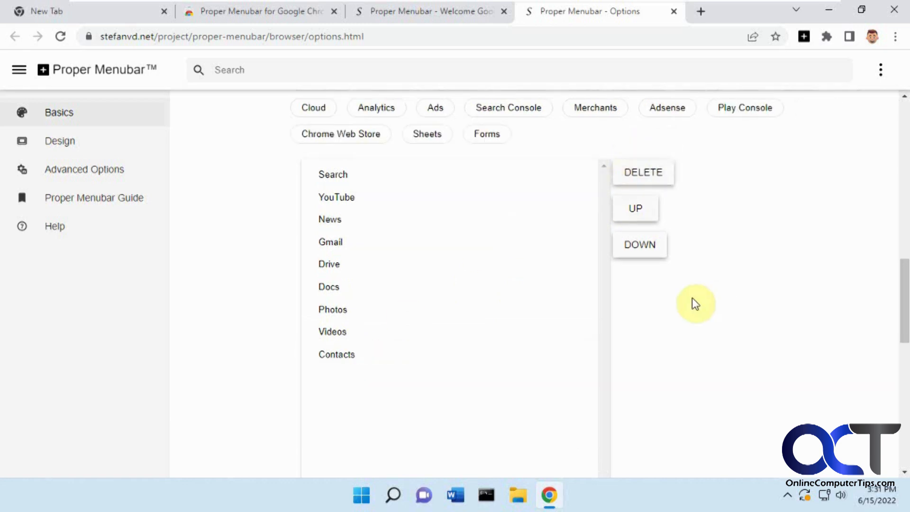
Check the product-name bar on the welcome page, then return to the settings.
{"action": "left_click", "coordinate": [424, 12]}
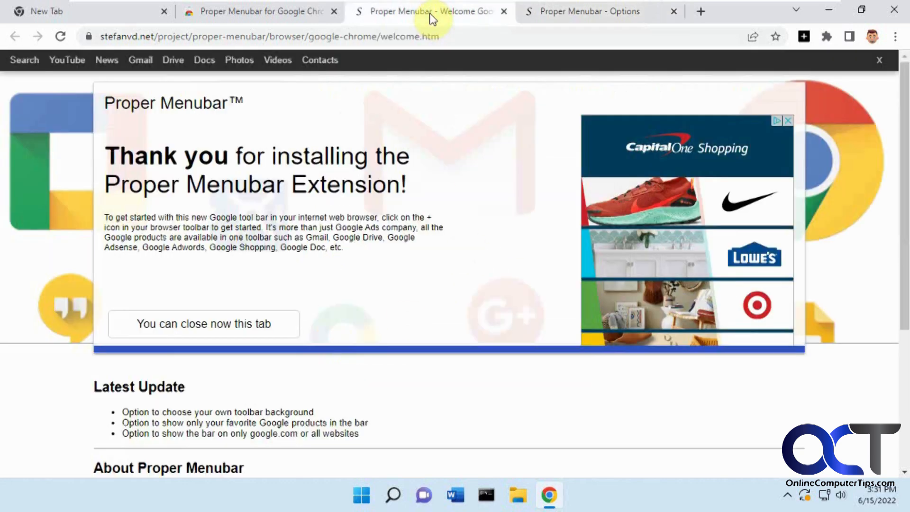
{"action": "mouse_move", "coordinate": [67, 71]}
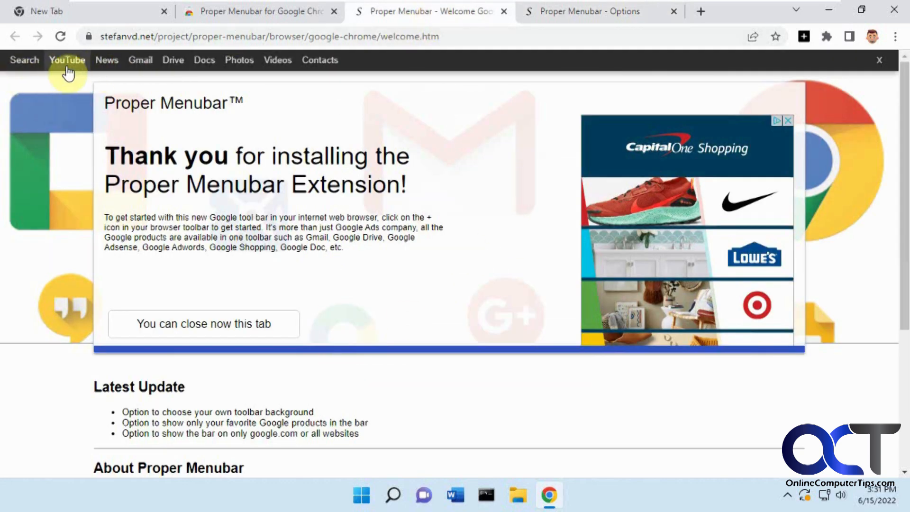
{"action": "mouse_move", "coordinate": [308, 66]}
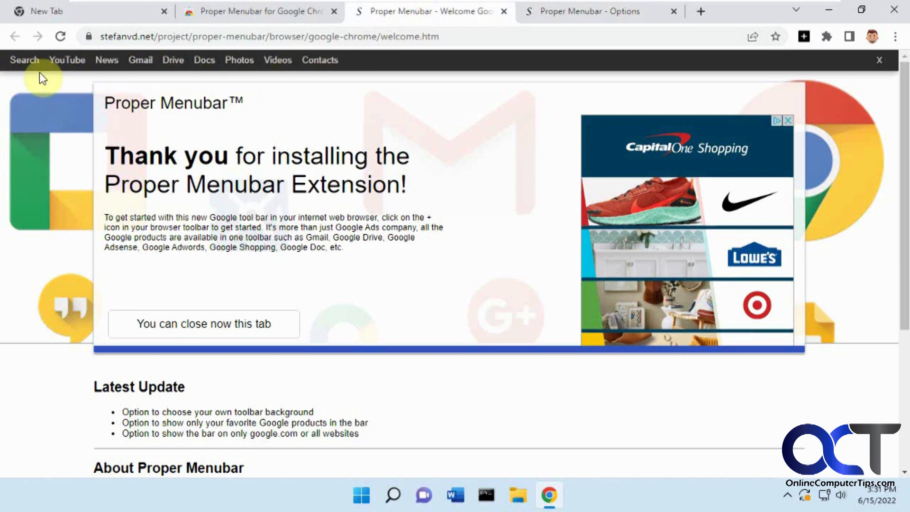
{"action": "left_click", "coordinate": [583, 12]}
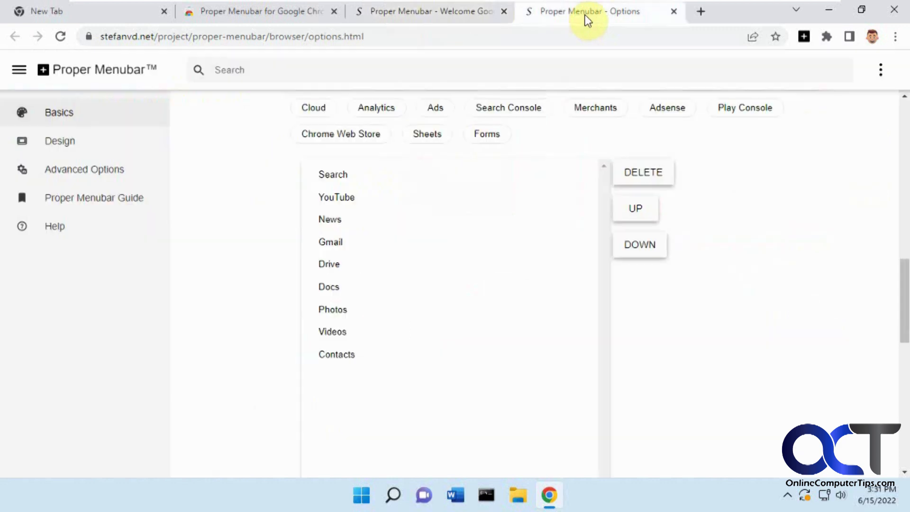
{"action": "mouse_move", "coordinate": [149, 175]}
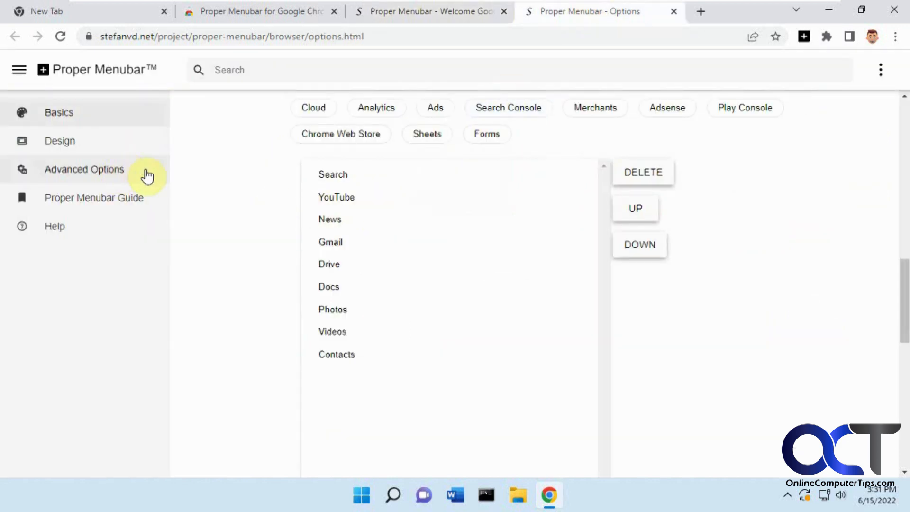
In Design settings give the bar a dark blue background and view it on the welcome page.
{"action": "left_click", "coordinate": [59, 141]}
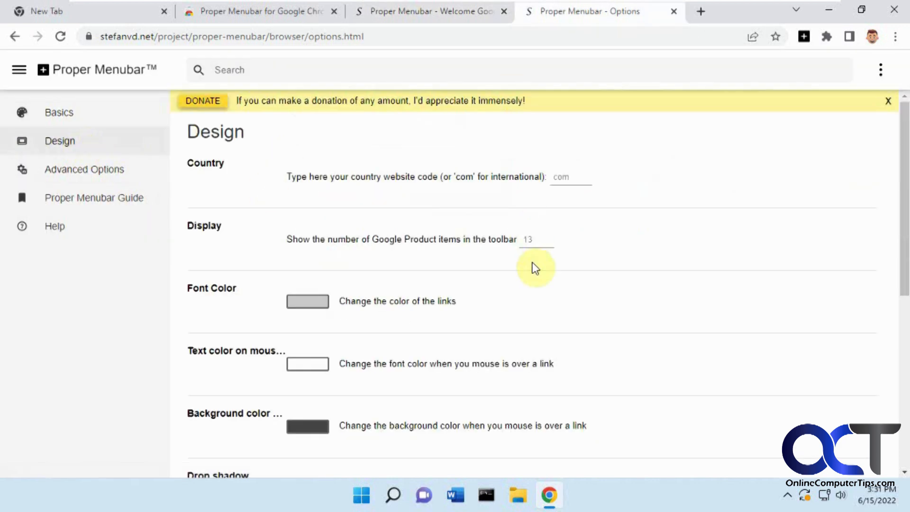
{"action": "mouse_move", "coordinate": [337, 337]}
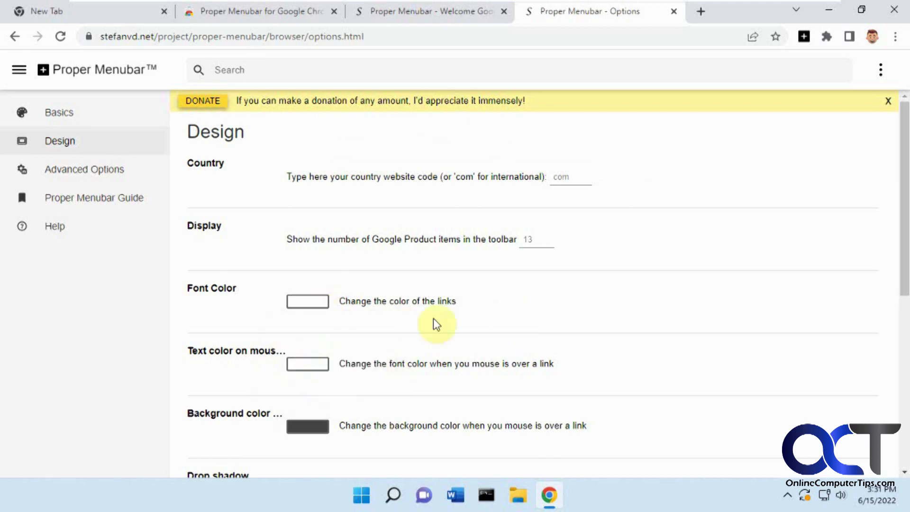
{"action": "scroll", "scroll_direction": "down", "scroll_amount": 3}
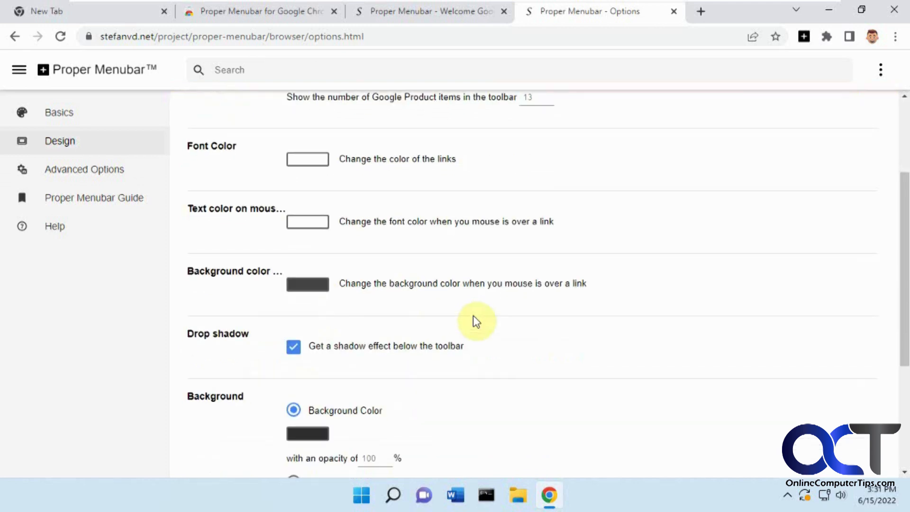
{"action": "scroll", "scroll_direction": "down", "scroll_amount": 3}
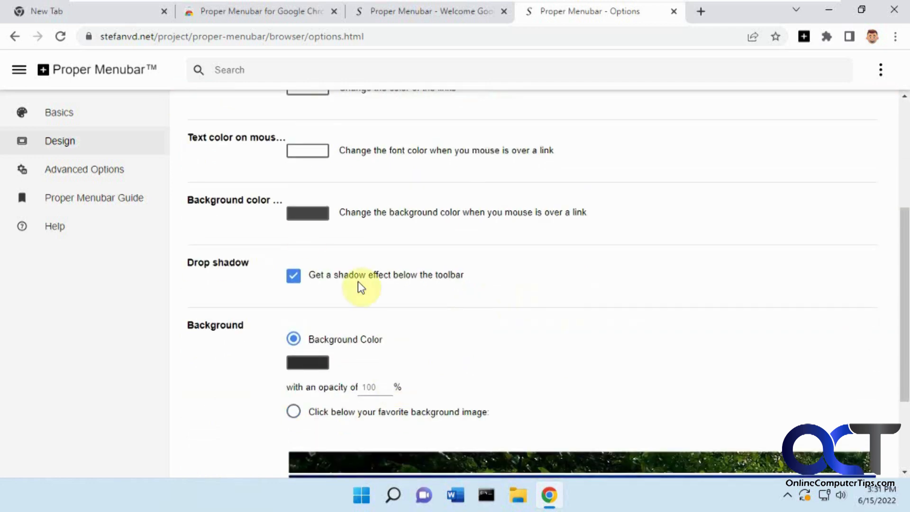
{"action": "mouse_move", "coordinate": [526, 218]}
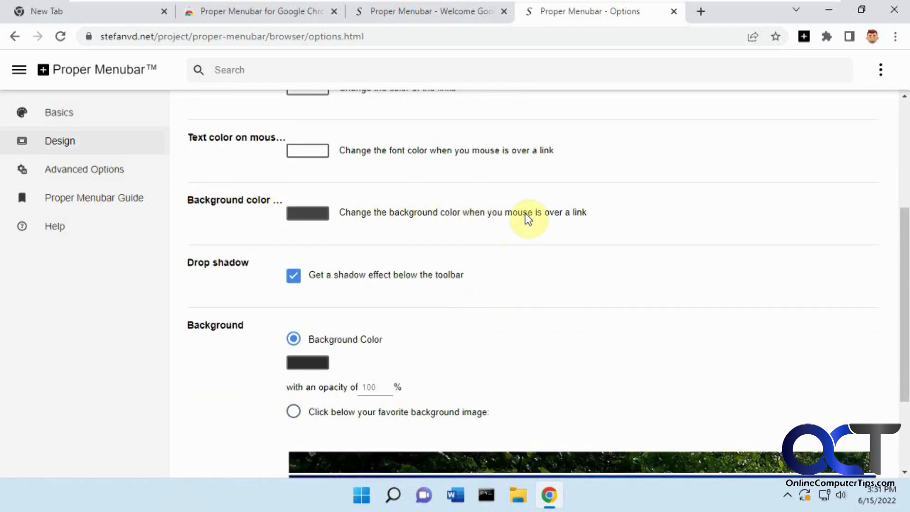
{"action": "scroll", "scroll_direction": "down", "scroll_amount": 3}
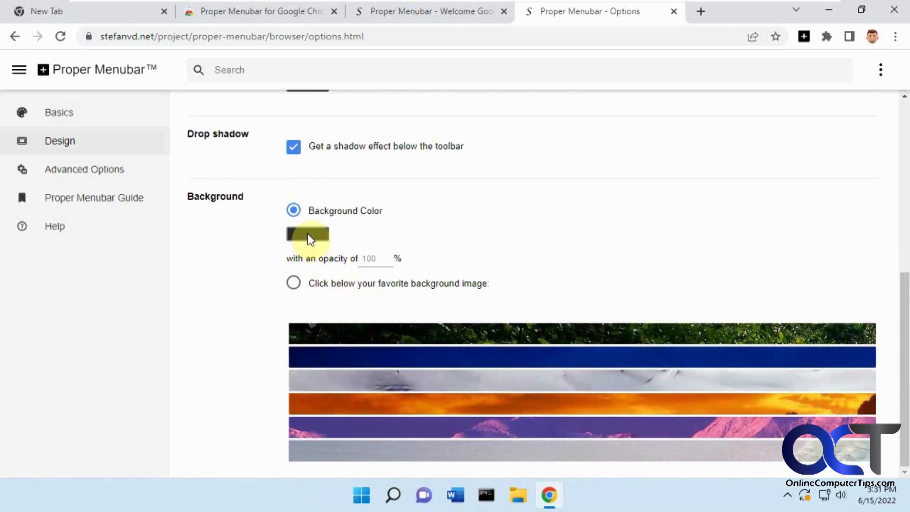
{"action": "left_click", "coordinate": [308, 234]}
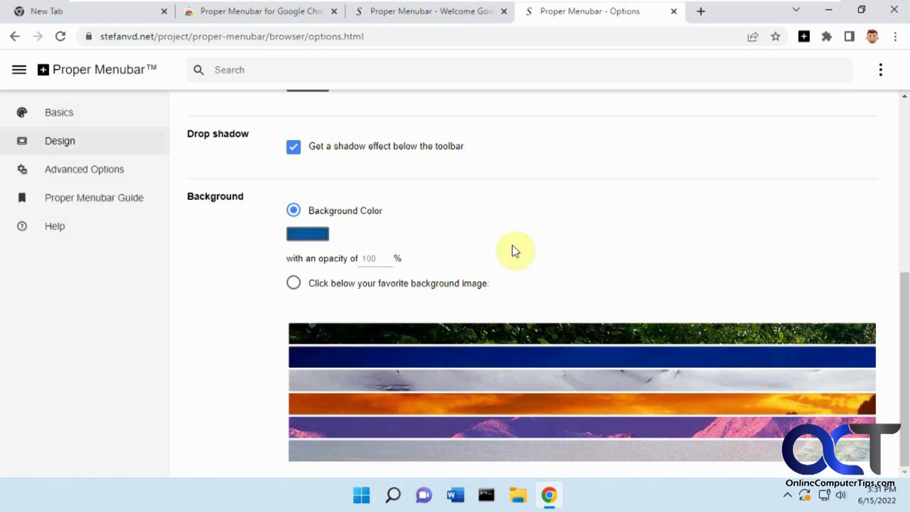
{"action": "left_click", "coordinate": [434, 11]}
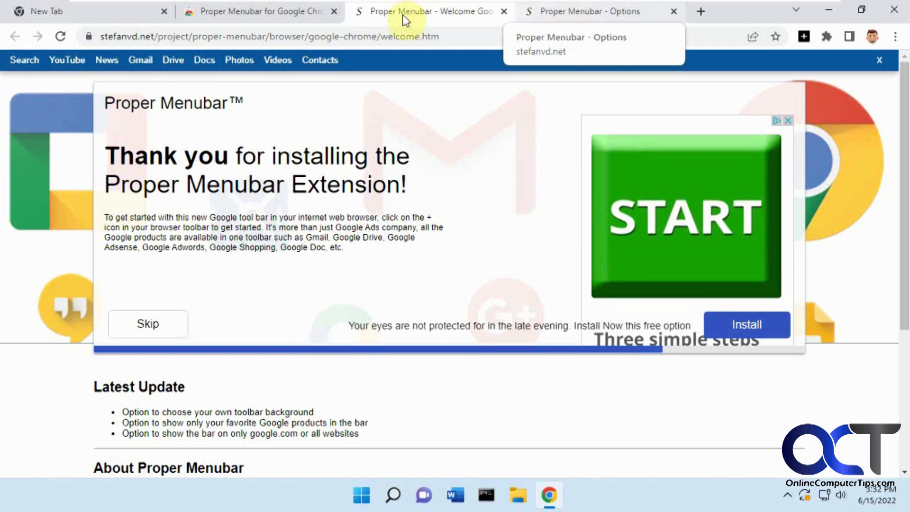
Open the TaskbarTools GitHub repository to see the blue product bar there, then return to Options.
{"action": "left_click", "coordinate": [259, 10]}
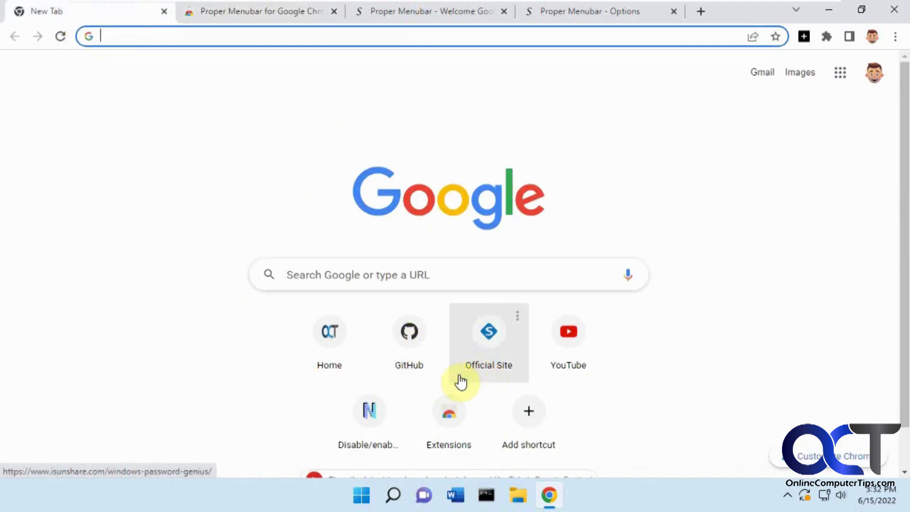
{"action": "left_click", "coordinate": [409, 332]}
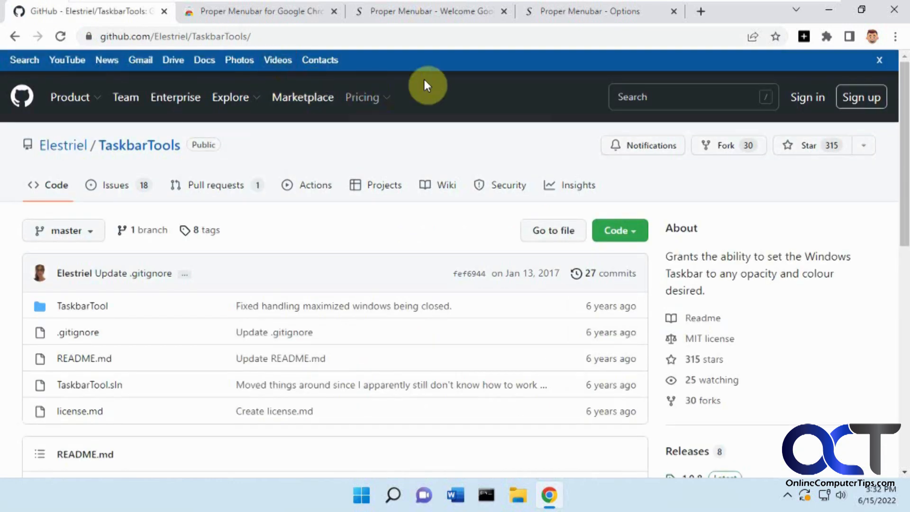
{"action": "mouse_move", "coordinate": [449, 85]}
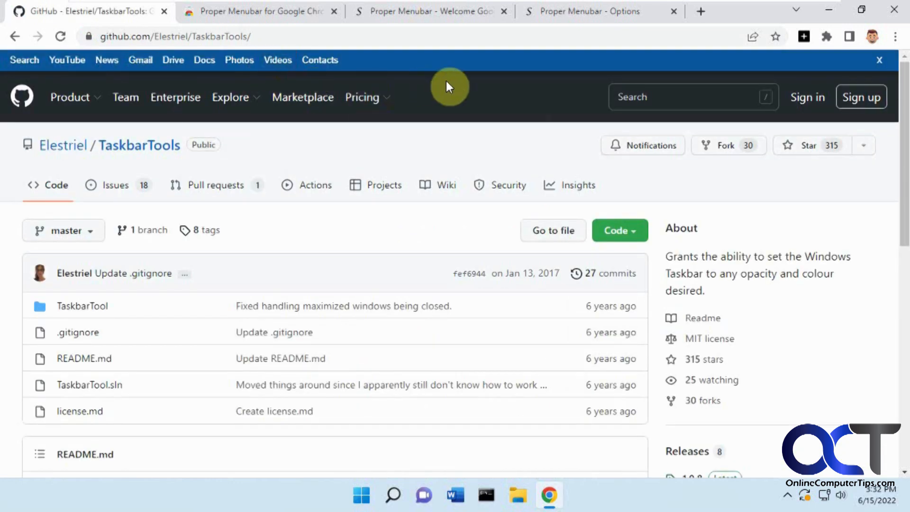
{"action": "mouse_move", "coordinate": [269, 106]}
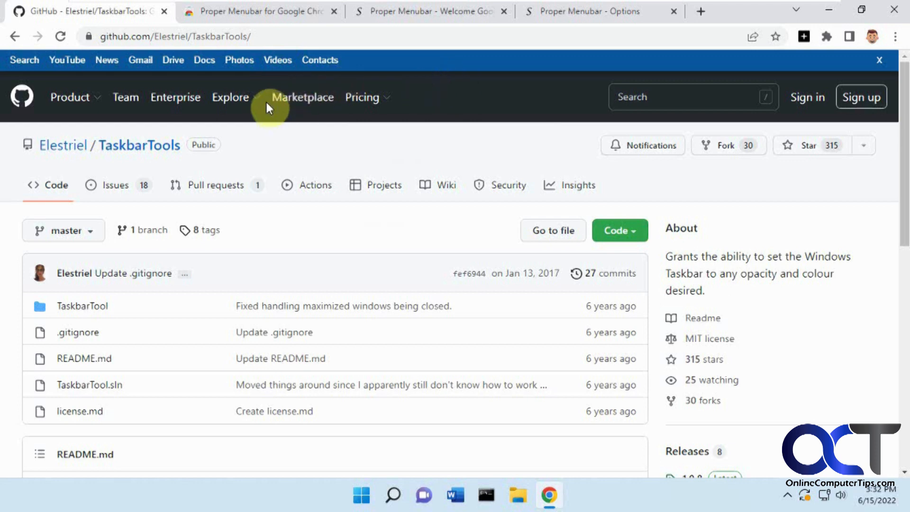
{"action": "mouse_move", "coordinate": [319, 60]}
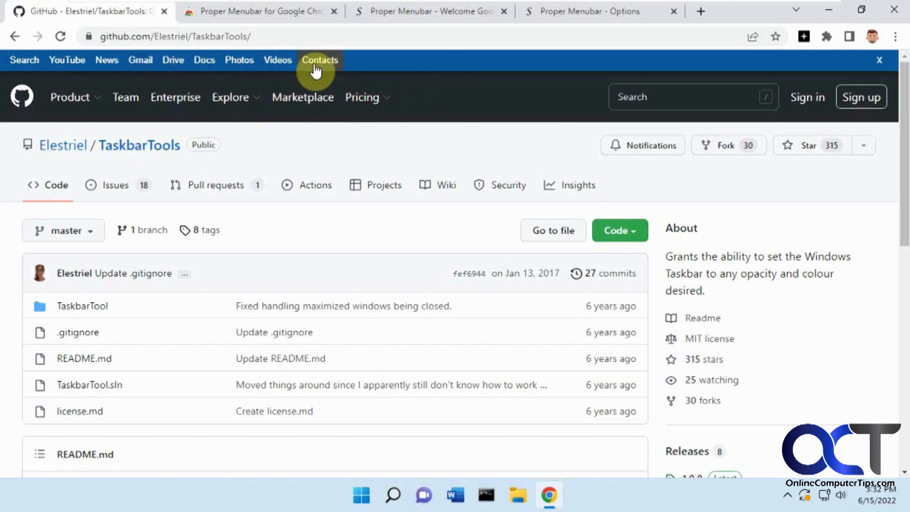
{"action": "left_click", "coordinate": [586, 12]}
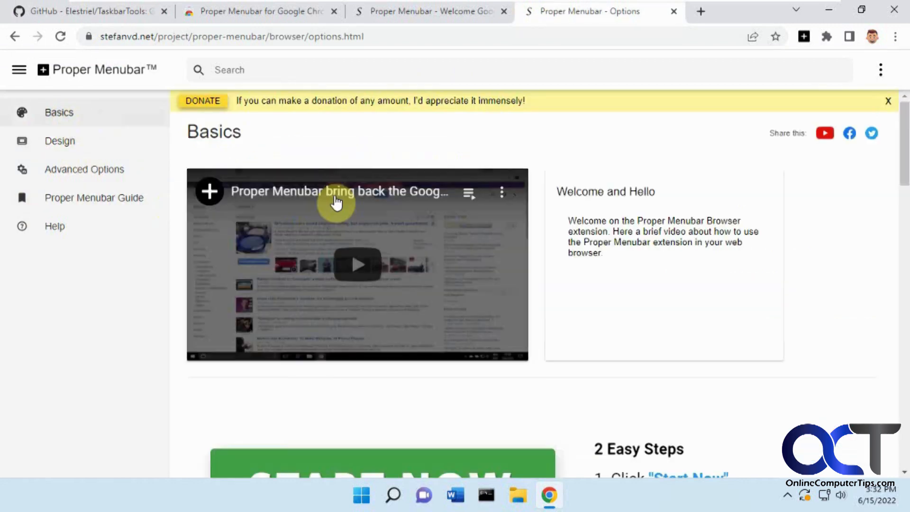
Switch the bar back to browser menus File through Help and confirm it on the GitHub page.
{"action": "scroll", "scroll_direction": "down", "scroll_amount": 3}
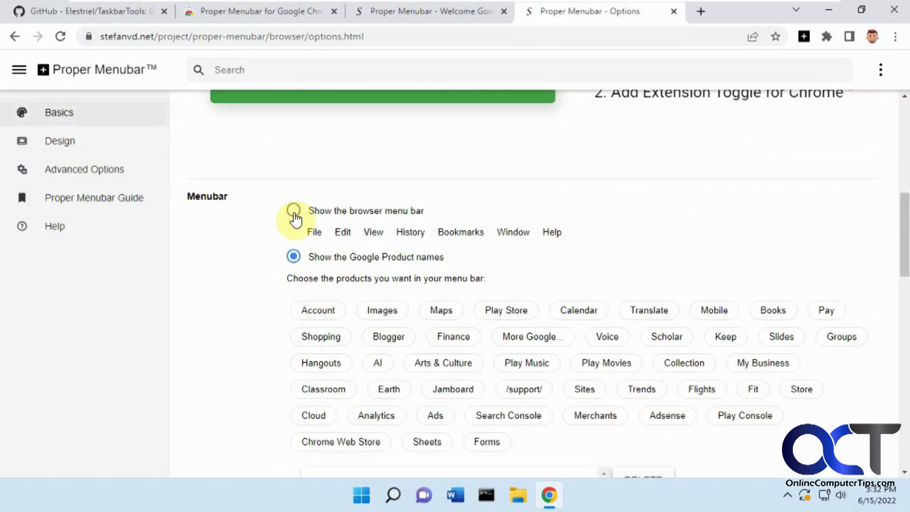
{"action": "left_click", "coordinate": [293, 211]}
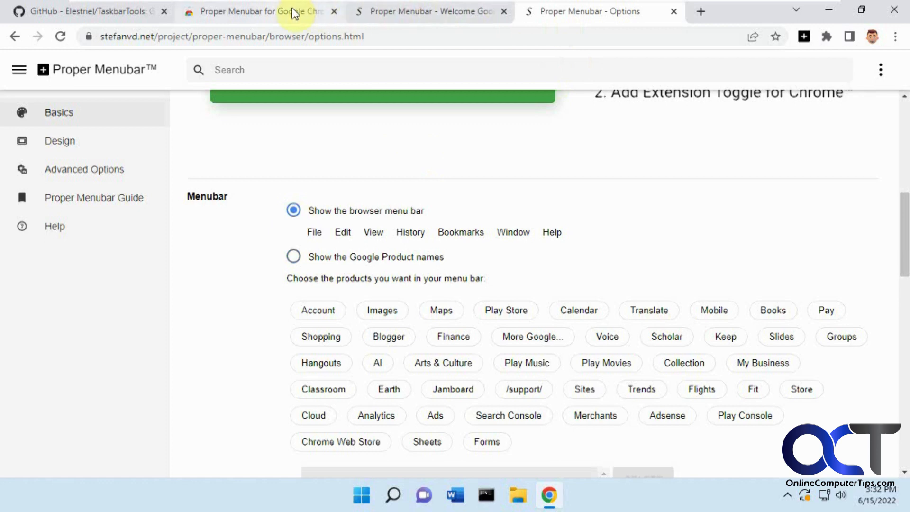
{"action": "left_click", "coordinate": [85, 13]}
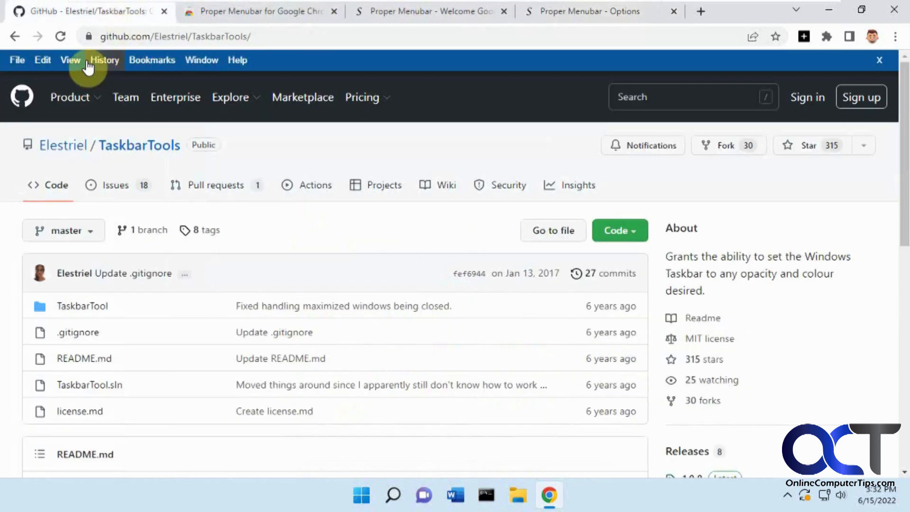
{"action": "left_click", "coordinate": [590, 10]}
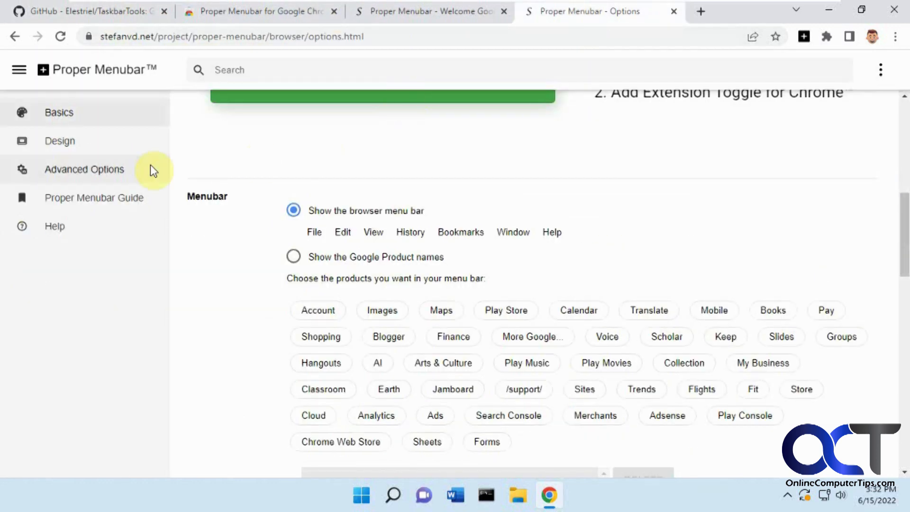
Review the Advanced Options page with reminder, permission, sync and reset settings.
{"action": "left_click", "coordinate": [84, 169]}
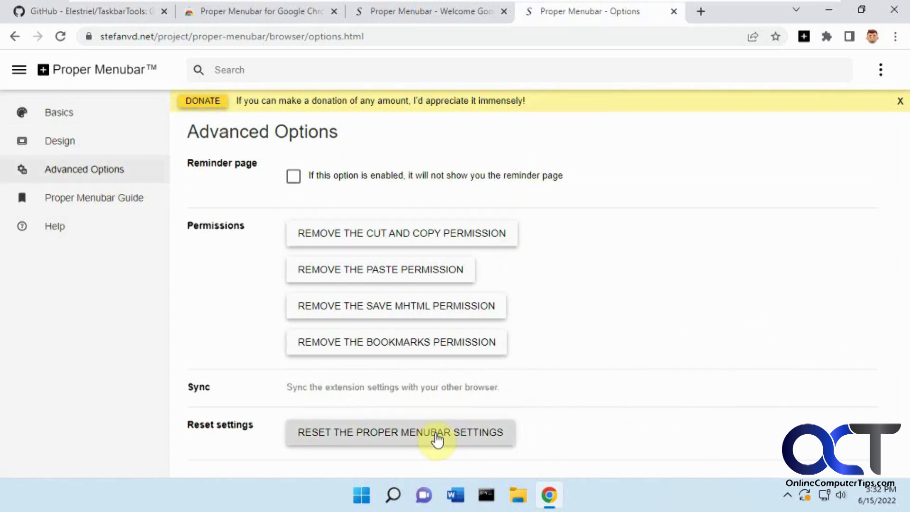
{"action": "mouse_move", "coordinate": [455, 266]}
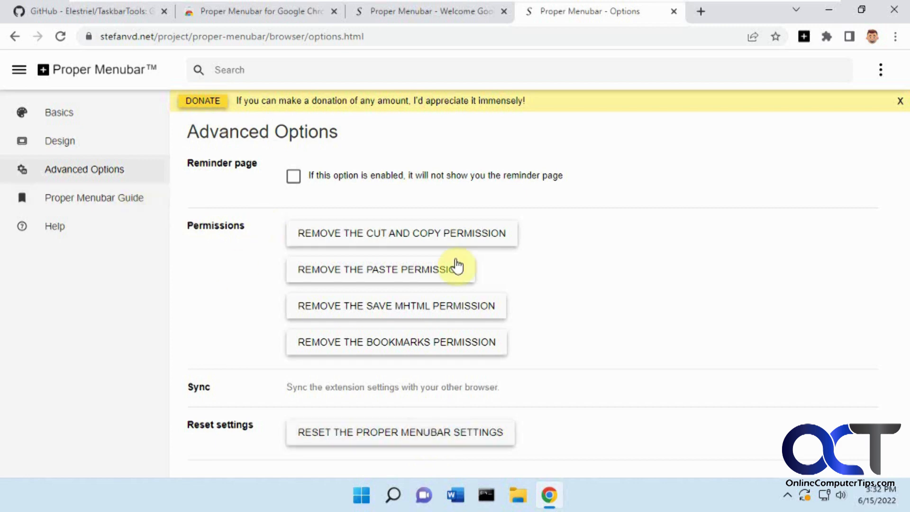
{"action": "mouse_move", "coordinate": [363, 45]}
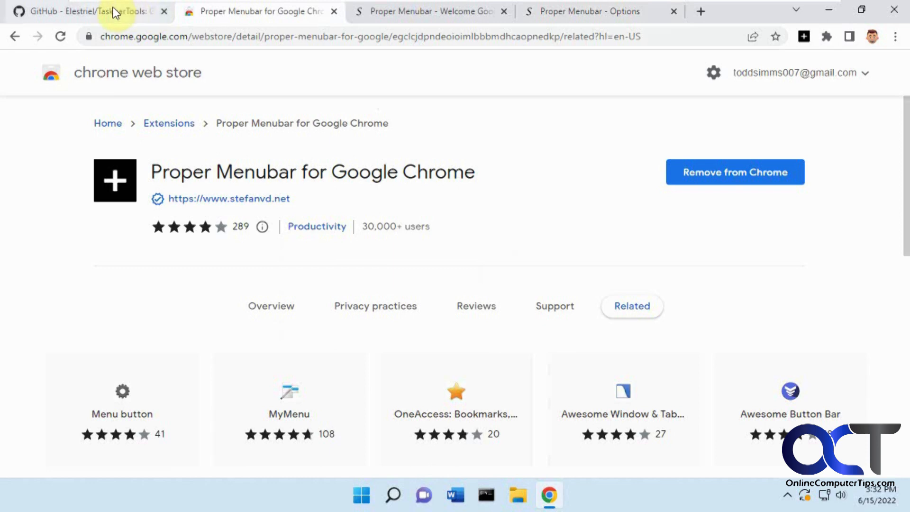
Confirm the menu bar on GitHub, then open Proper Menubar's Web Store listing from the extensions list.
{"action": "left_click", "coordinate": [85, 12]}
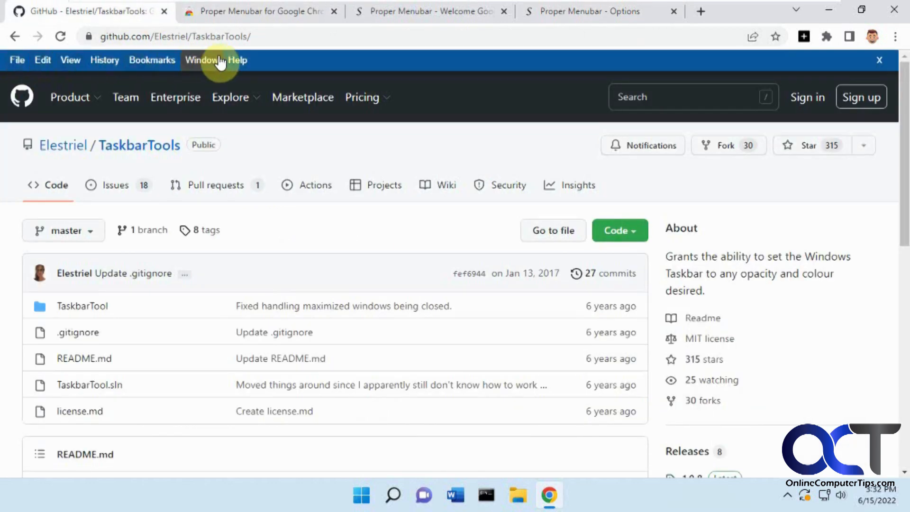
{"action": "mouse_move", "coordinate": [244, 64]}
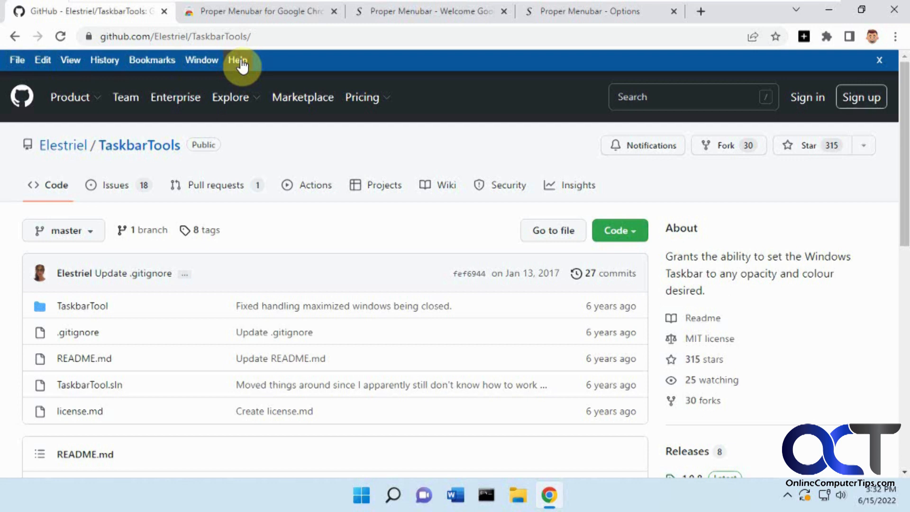
{"action": "mouse_move", "coordinate": [827, 36]}
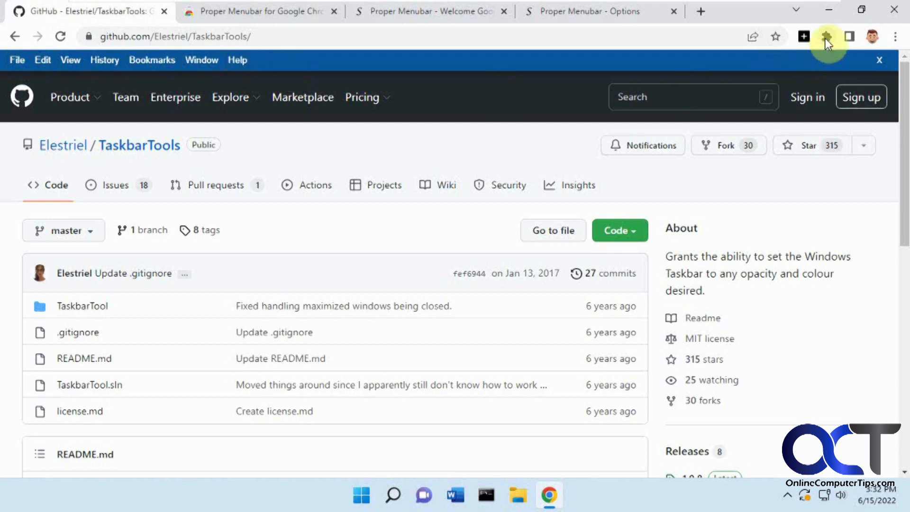
{"action": "left_click", "coordinate": [827, 35]}
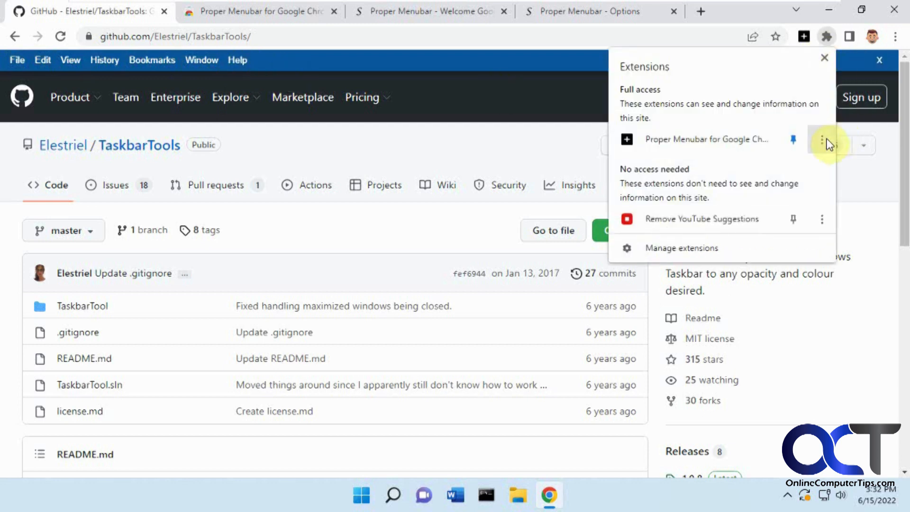
{"action": "left_click", "coordinate": [822, 139]}
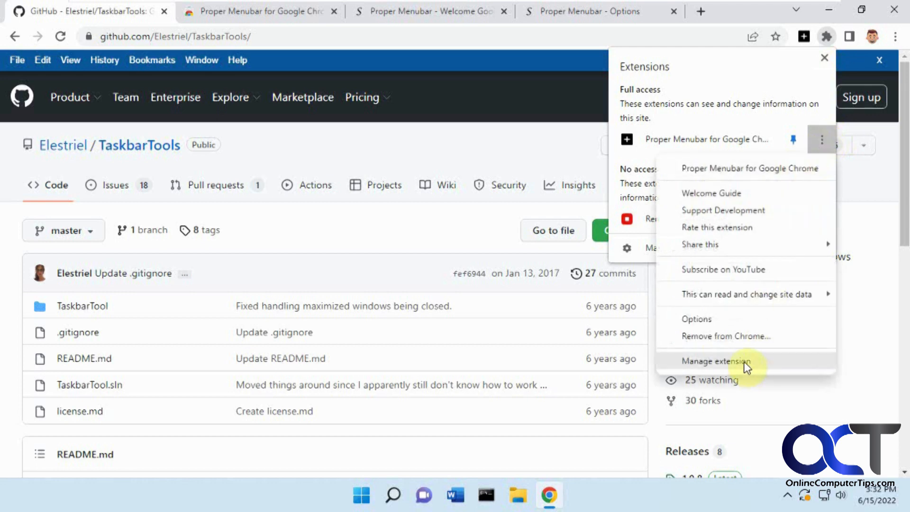
{"action": "mouse_move", "coordinate": [552, 152]}
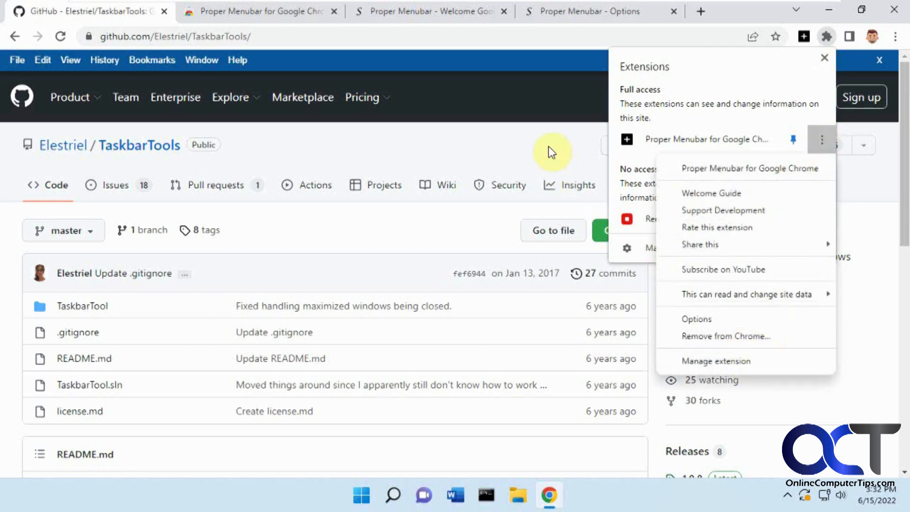
{"action": "left_click", "coordinate": [749, 168]}
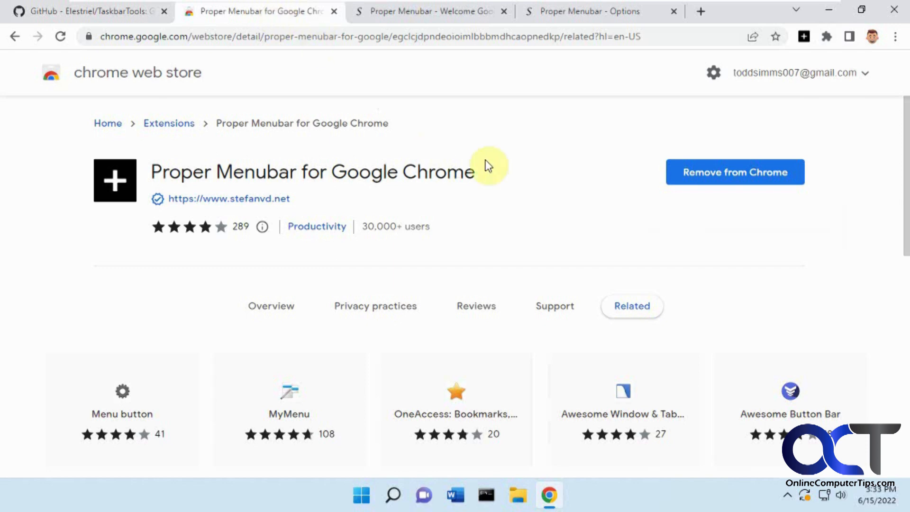